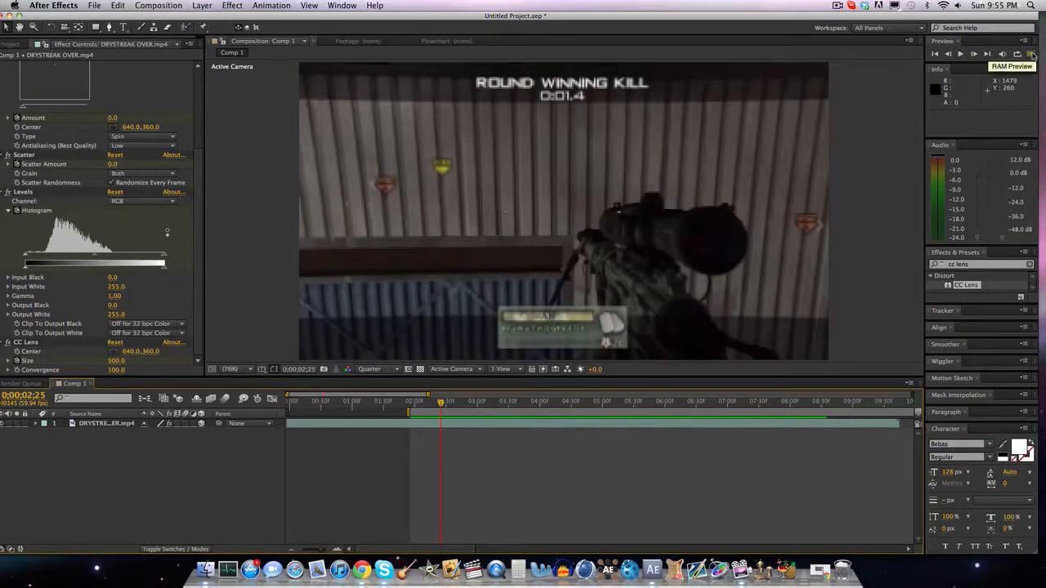
# Go to the distorted frame near 0:00:04:31 and set the preview resolution to Quarter.
pyautogui.click(1030, 54)
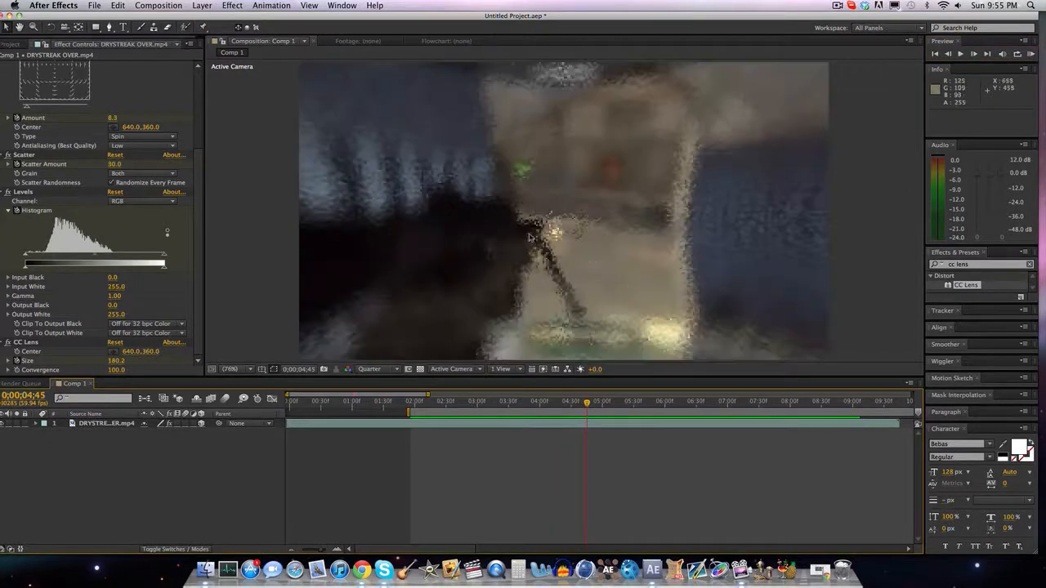
pyautogui.click(376, 370)
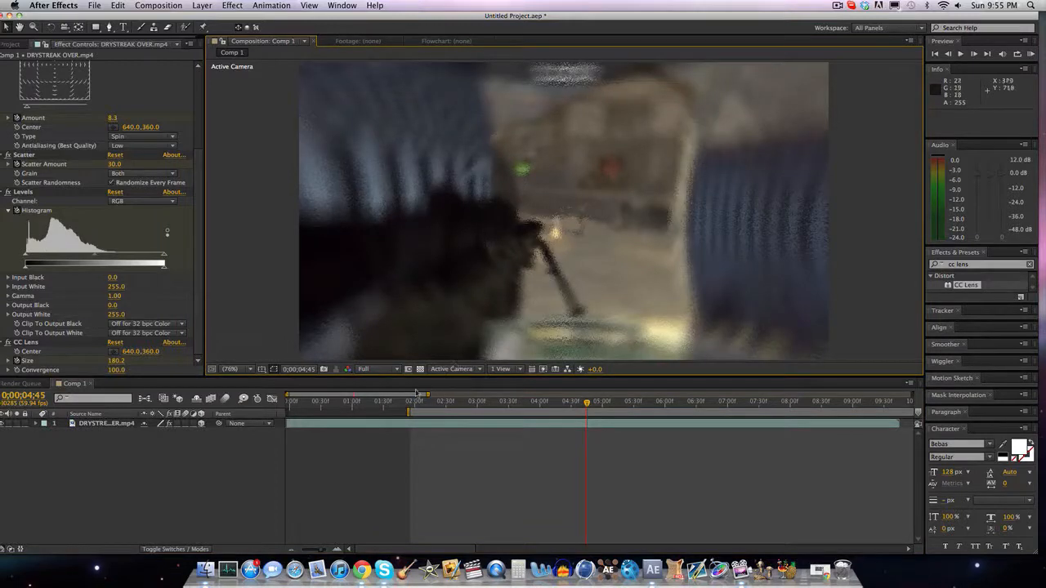
pyautogui.click(376, 370)
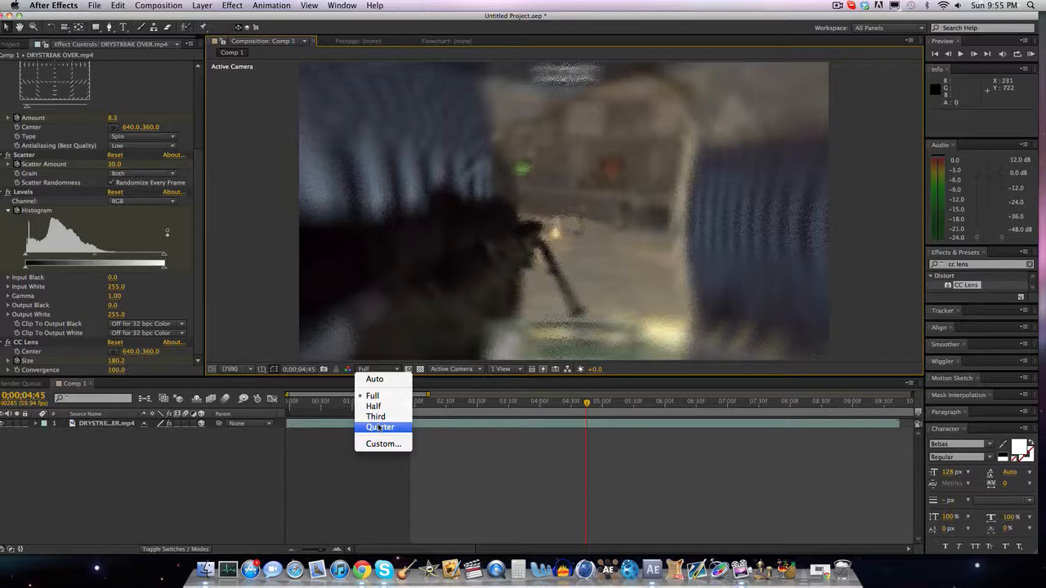
pyautogui.click(379, 429)
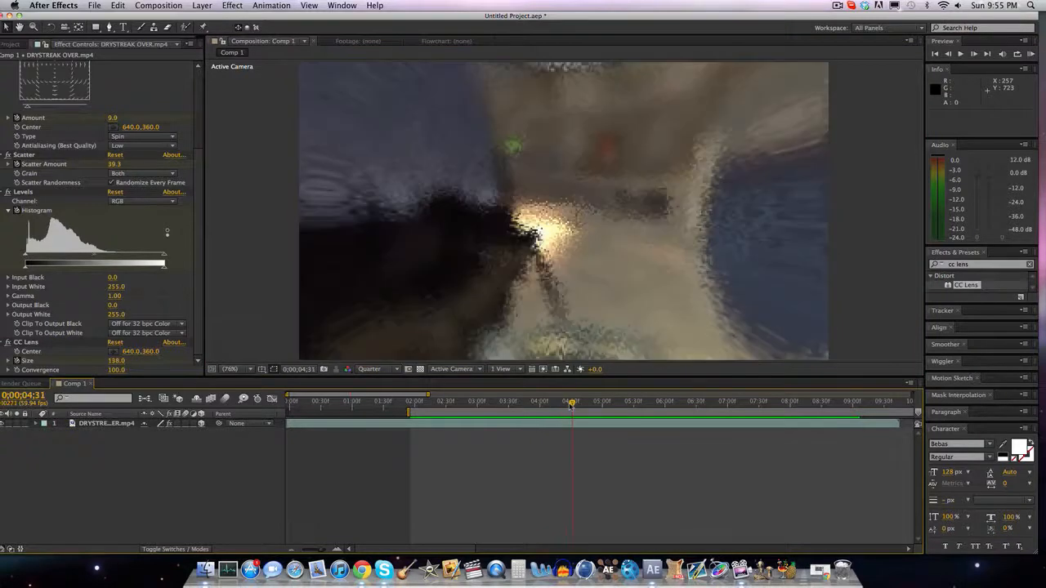
# Scrub the time indicator to the bright green shot frame at 0:00:04:24.
pyautogui.moveTo(570, 402); pyautogui.dragTo(564, 402)
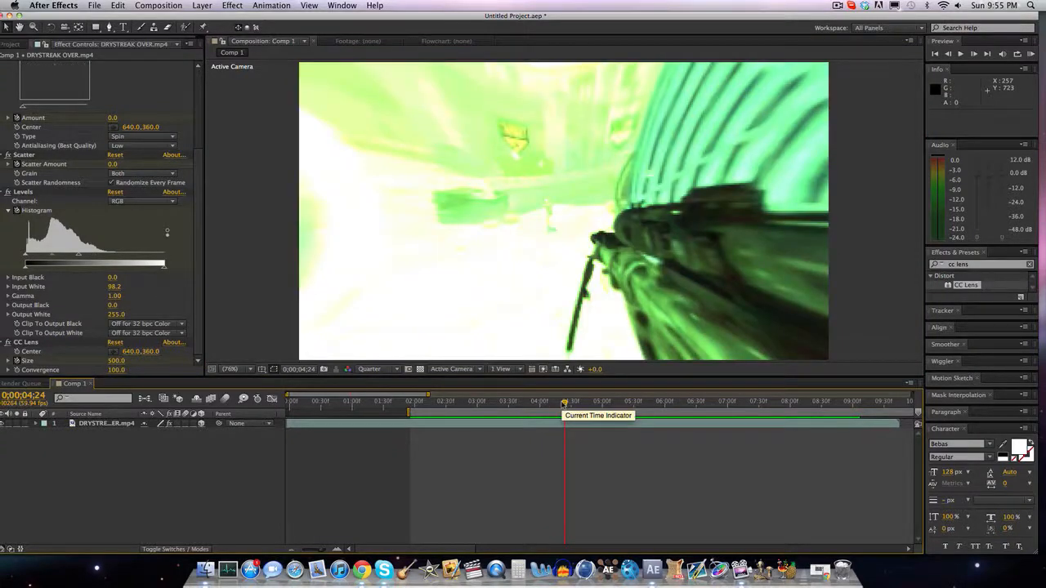
pyautogui.moveTo(564, 412); pyautogui.dragTo(458, 412)
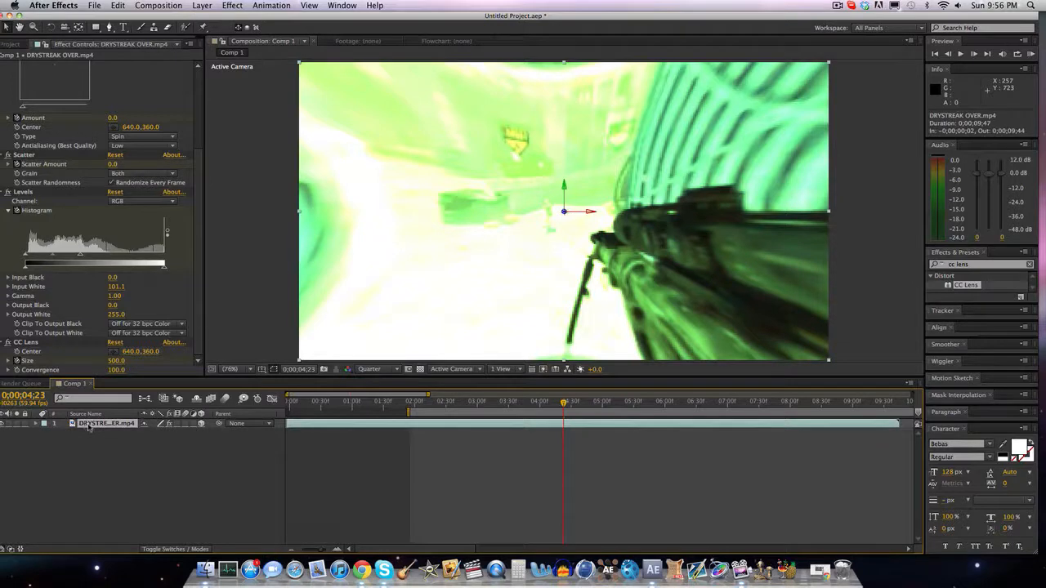
# Select the gameplay clip and set its Y Rotation to 0x+180.0° at the shot frame.
pyautogui.click(37, 423)
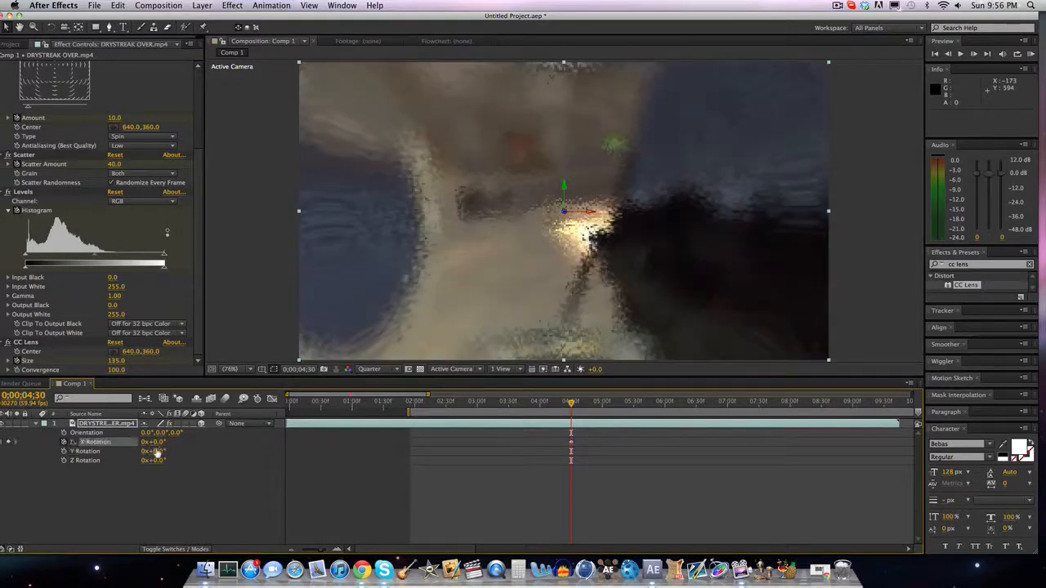
pyautogui.moveTo(155, 441); pyautogui.dragTo(160, 442)
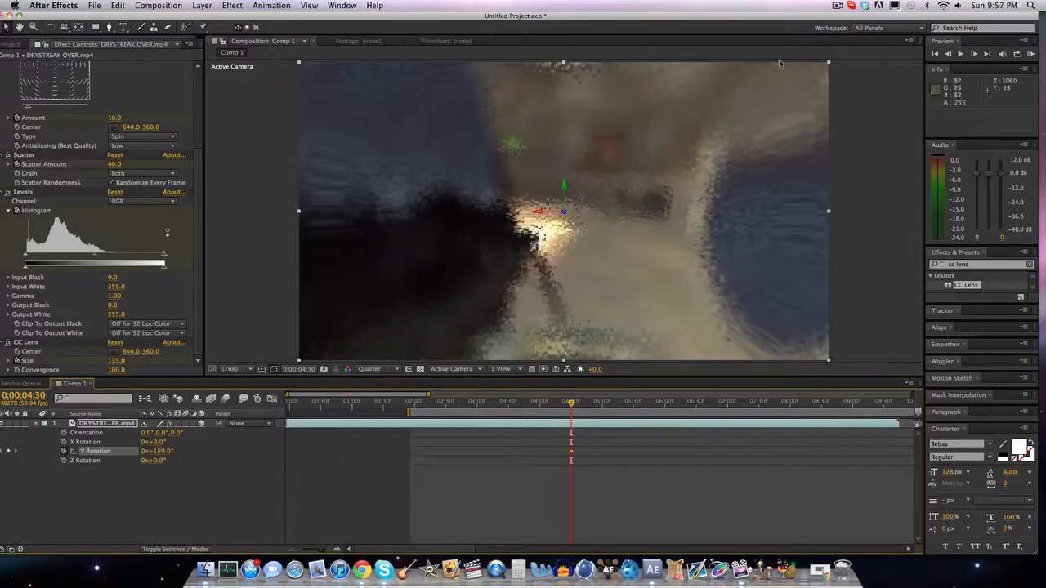
pyautogui.moveTo(951, 53)
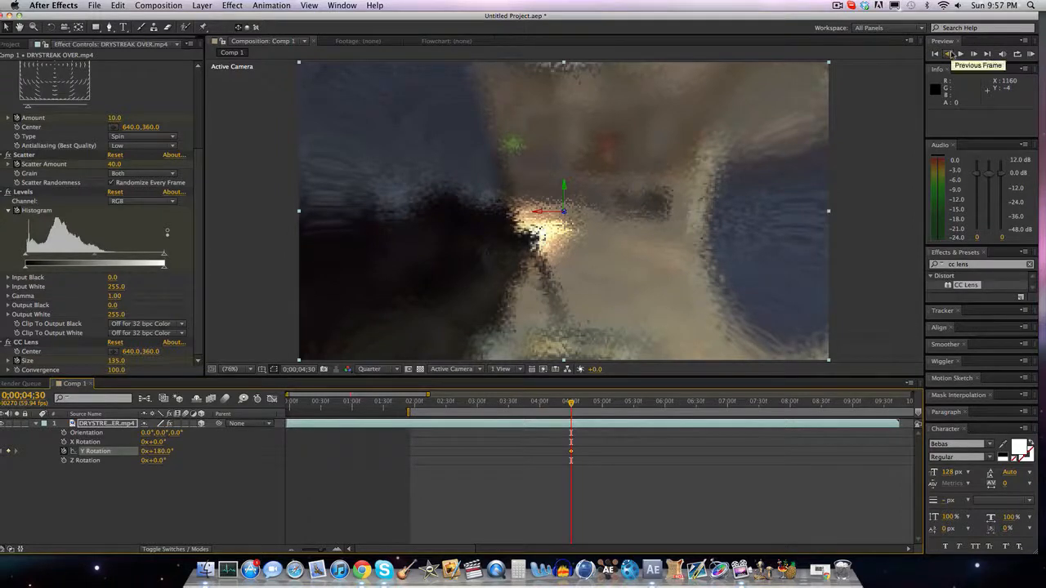
# Step back one frame so Y Rotation can be keyed at 0x+0.0° before the flip.
pyautogui.click(948, 54)
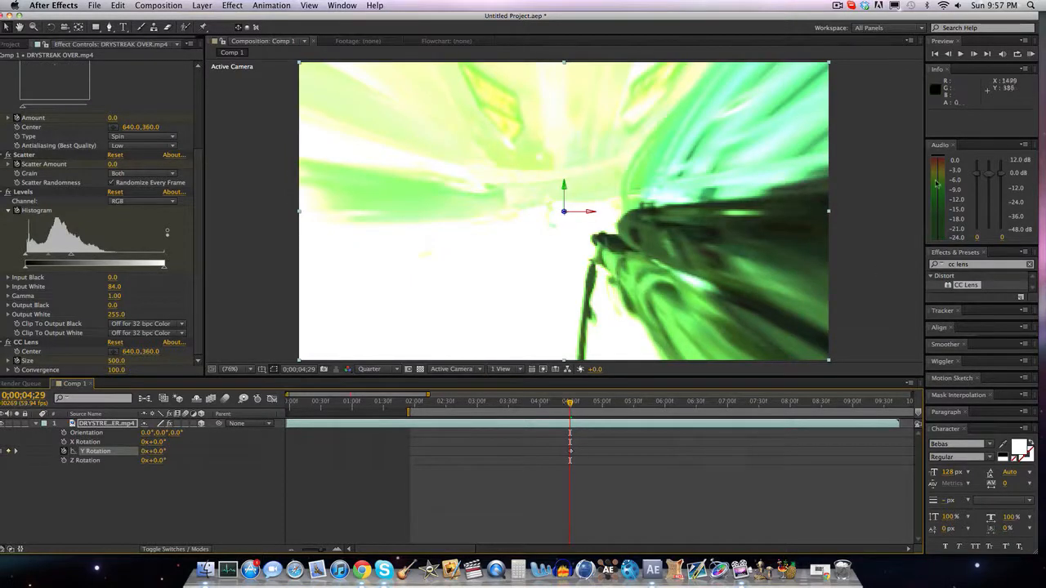
pyautogui.moveTo(438, 384)
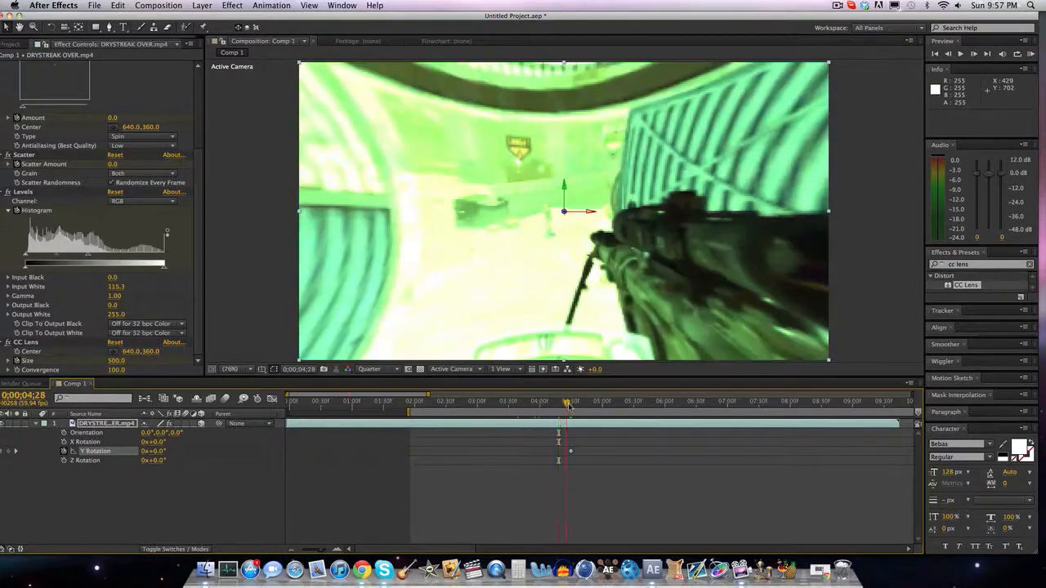
# Scrub through the flip to verify the mirroring and reveal all keyframed properties.
pyautogui.moveTo(566, 400); pyautogui.dragTo(585, 401)
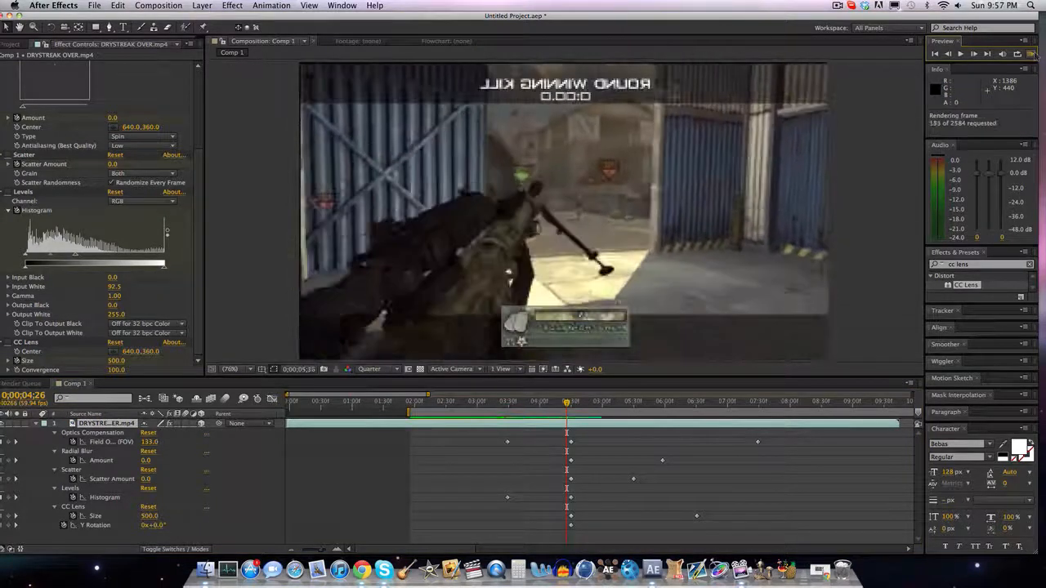
pyautogui.click(973, 54)
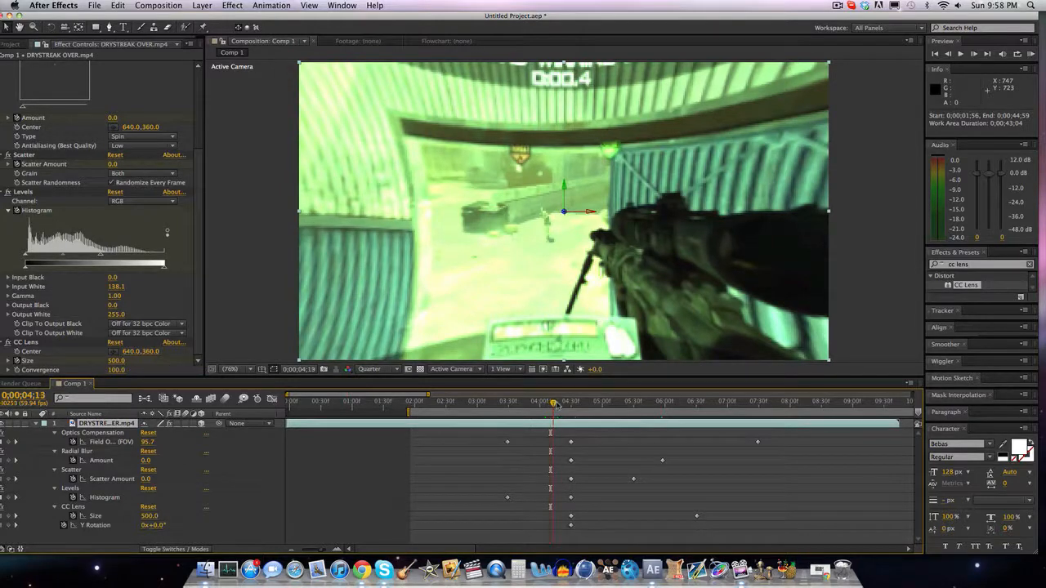
pyautogui.click(562, 403)
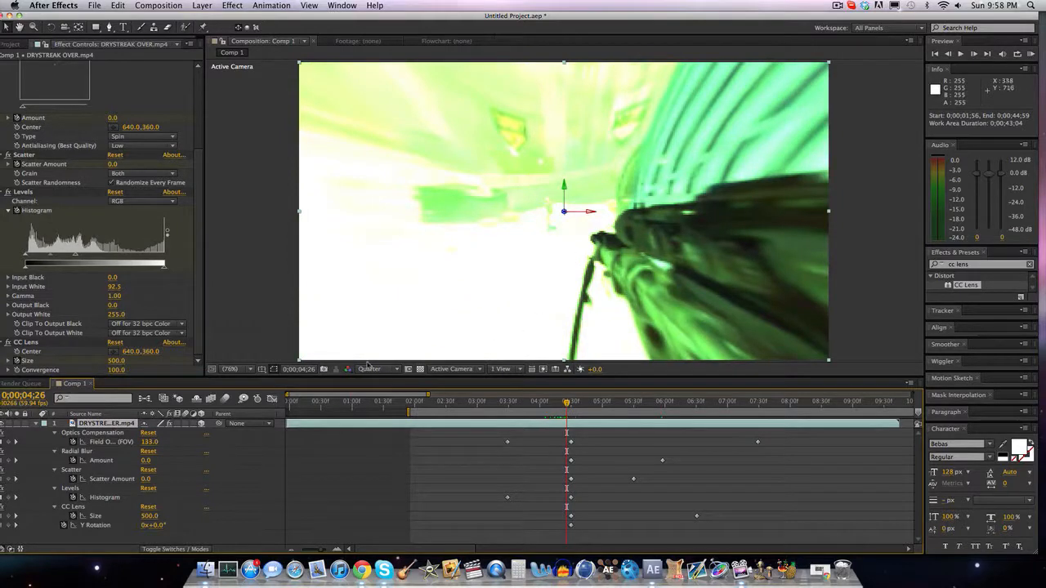
pyautogui.click(975, 54)
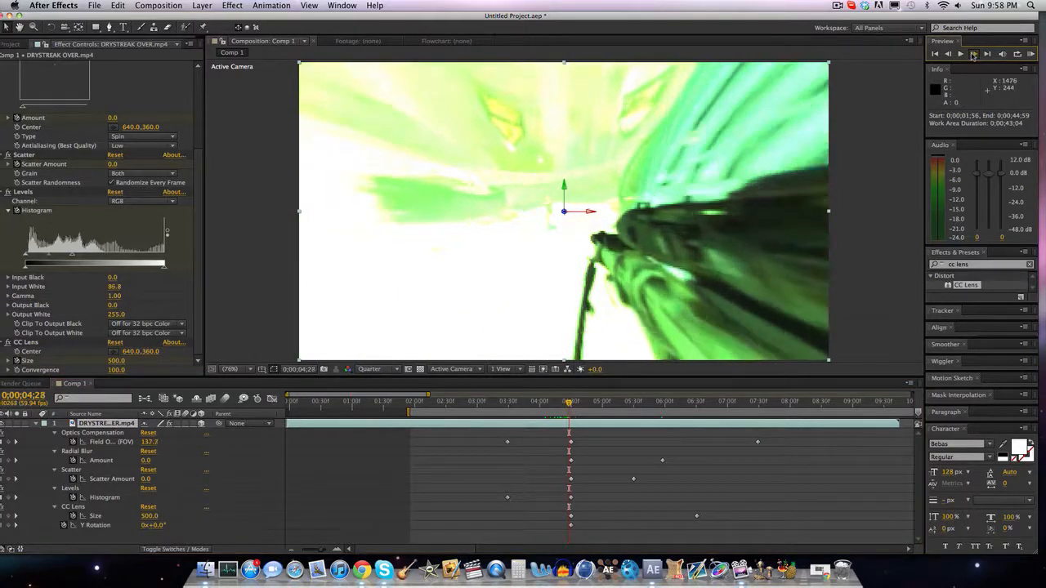
pyautogui.click(987, 54)
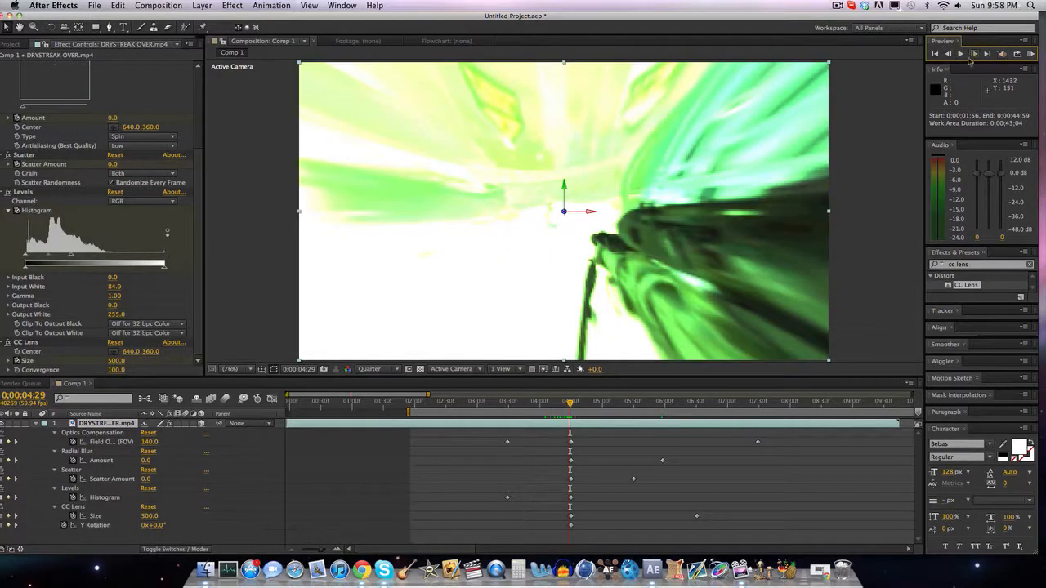
pyautogui.moveTo(746, 234)
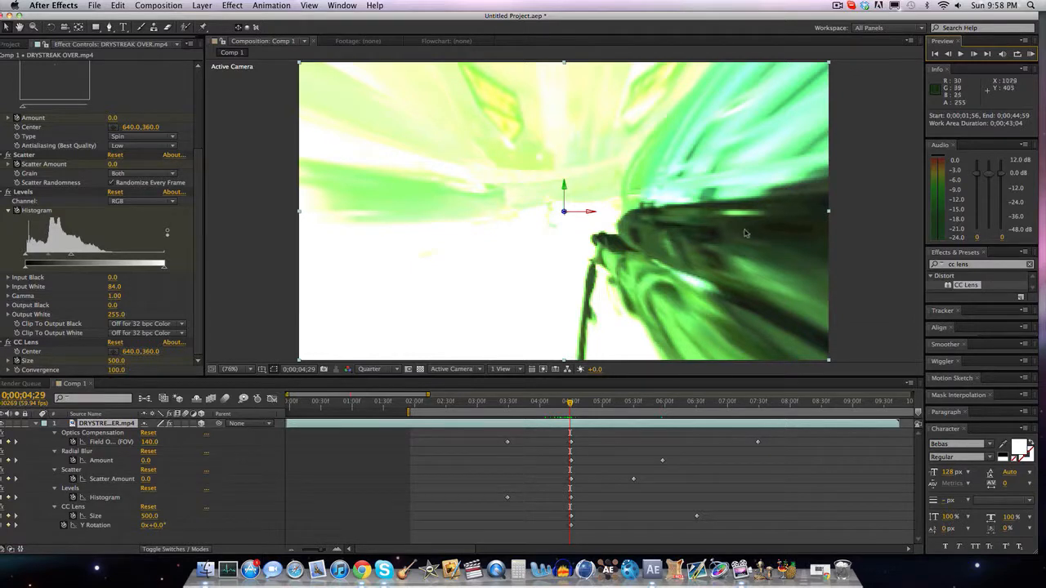
pyautogui.moveTo(719, 265)
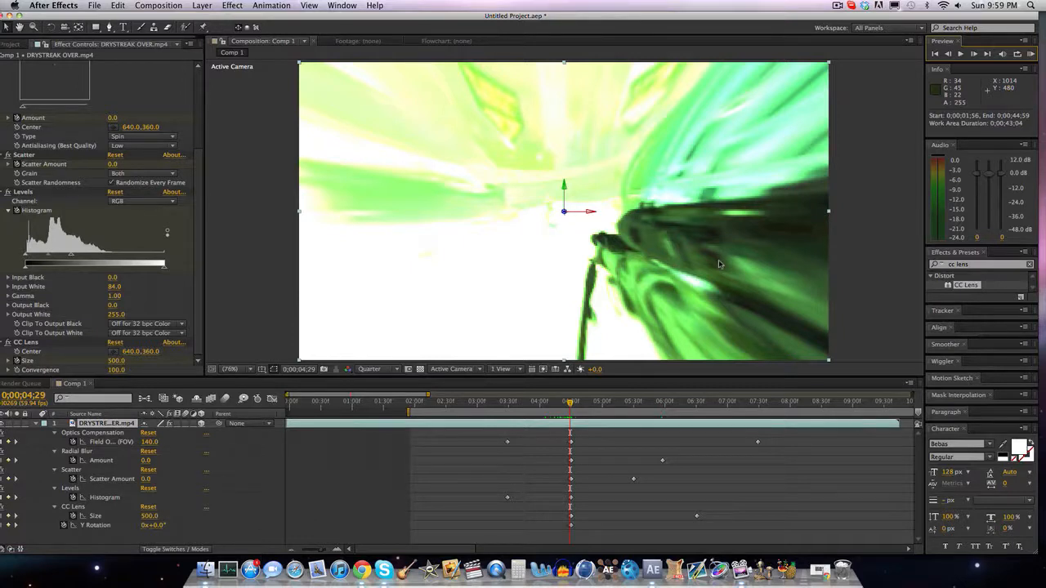
pyautogui.moveTo(824, 223)
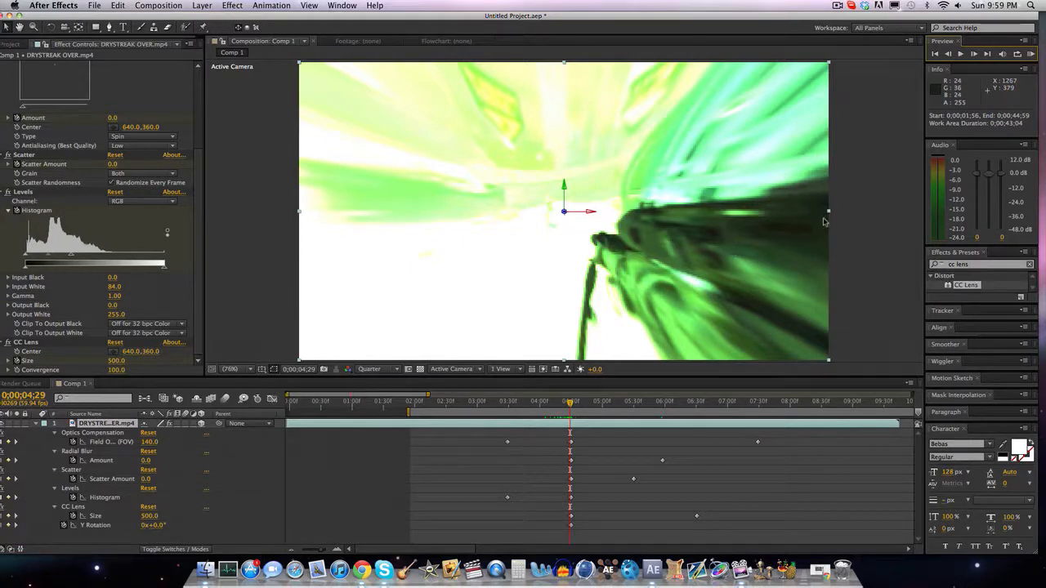